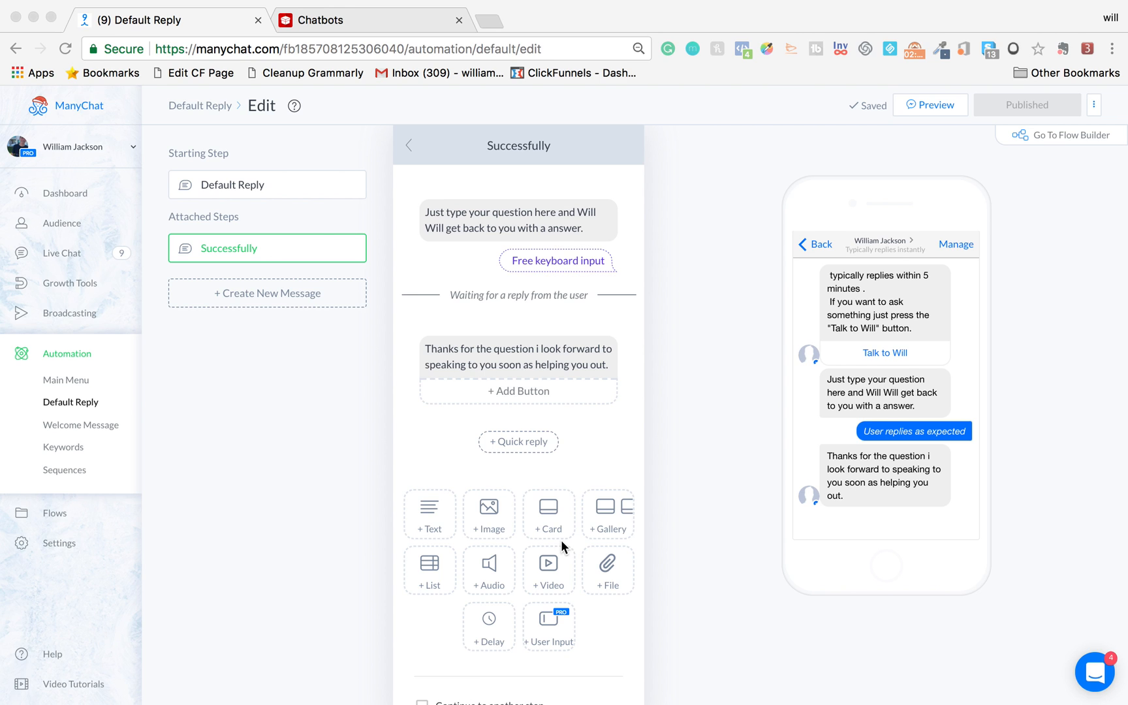
{"action": "mouse_move", "coordinate": [80, 401]}
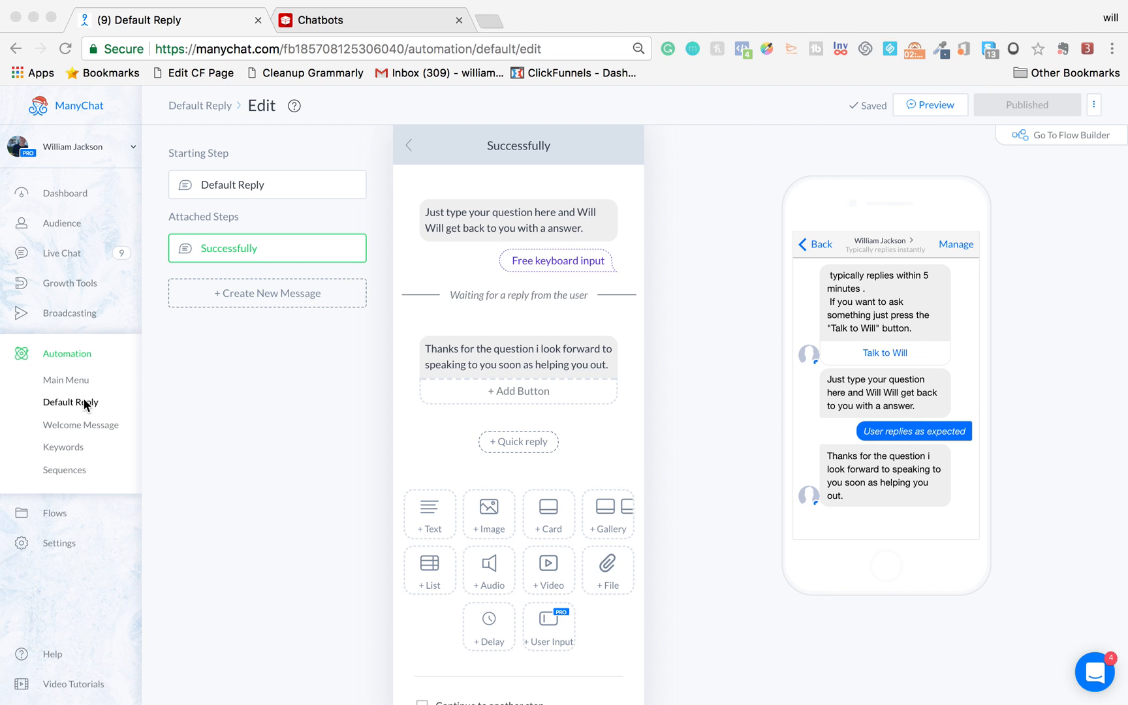
Show the Default Reply overview: 13 deliveries, 100% opens, 46% clicks on Talk to Will
{"action": "left_click", "coordinate": [69, 403]}
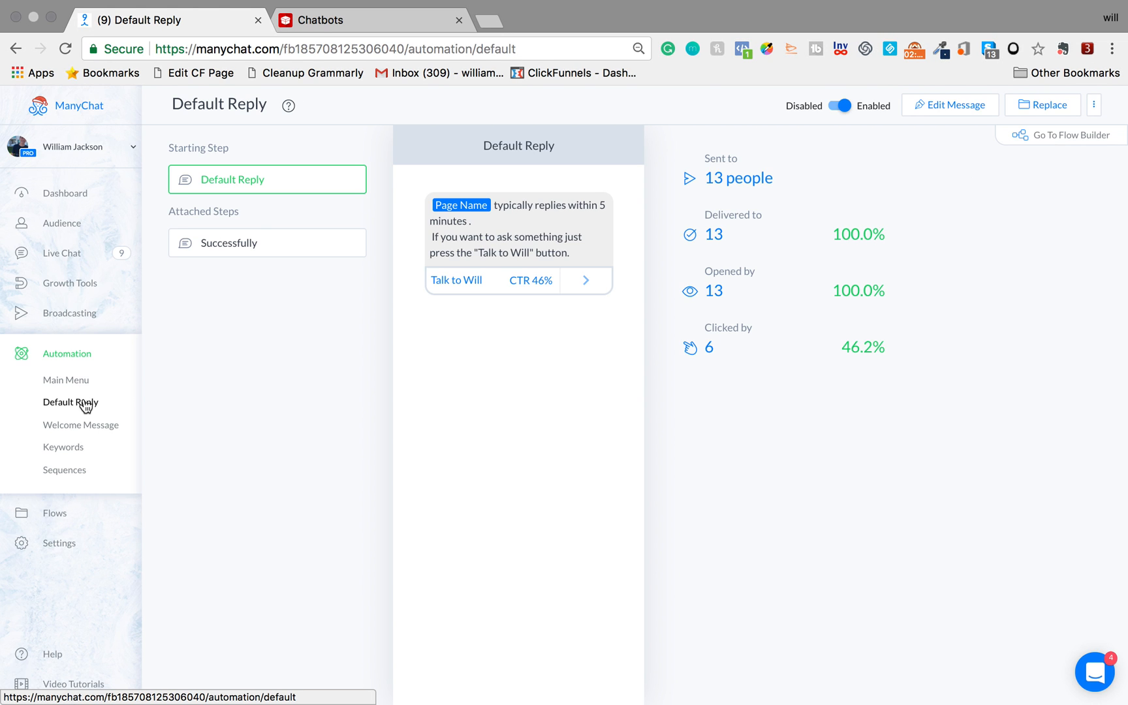
{"action": "mouse_move", "coordinate": [245, 339]}
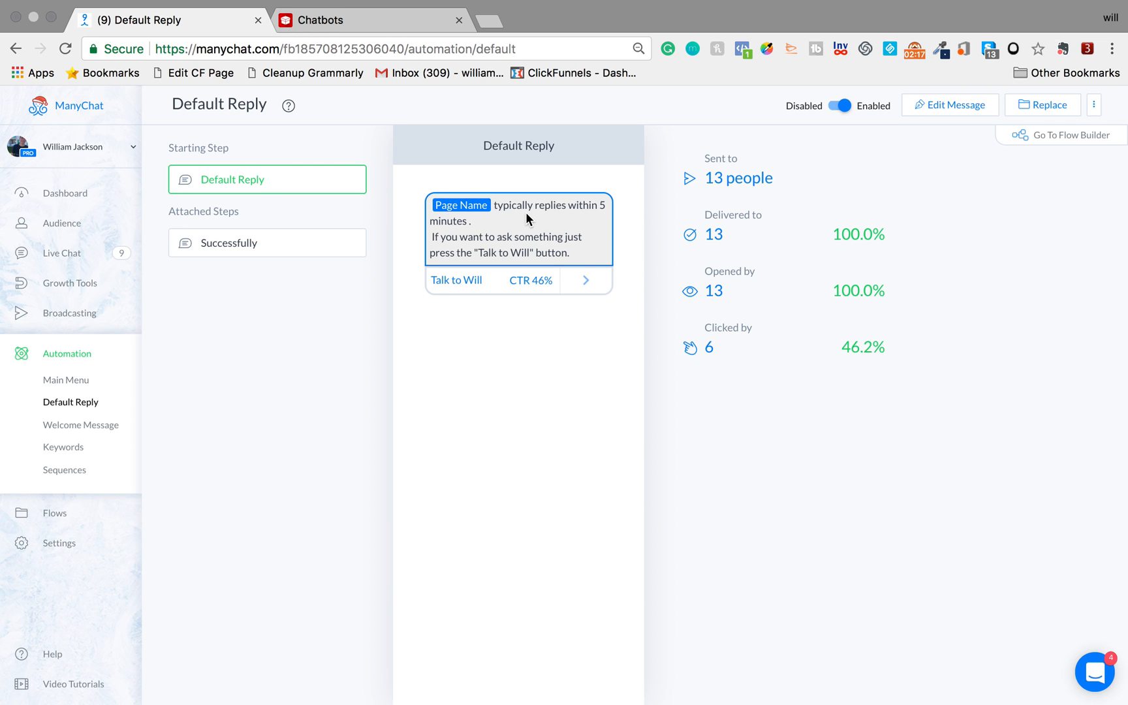
{"action": "mouse_move", "coordinate": [489, 244]}
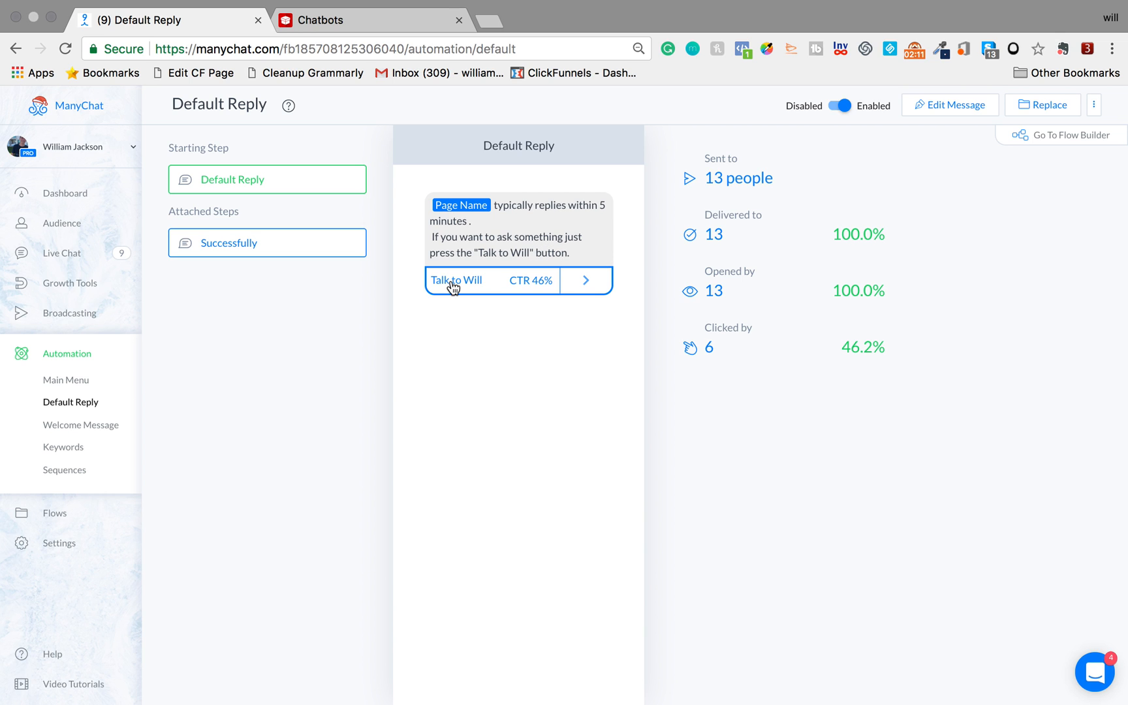
{"action": "mouse_move", "coordinate": [478, 295]}
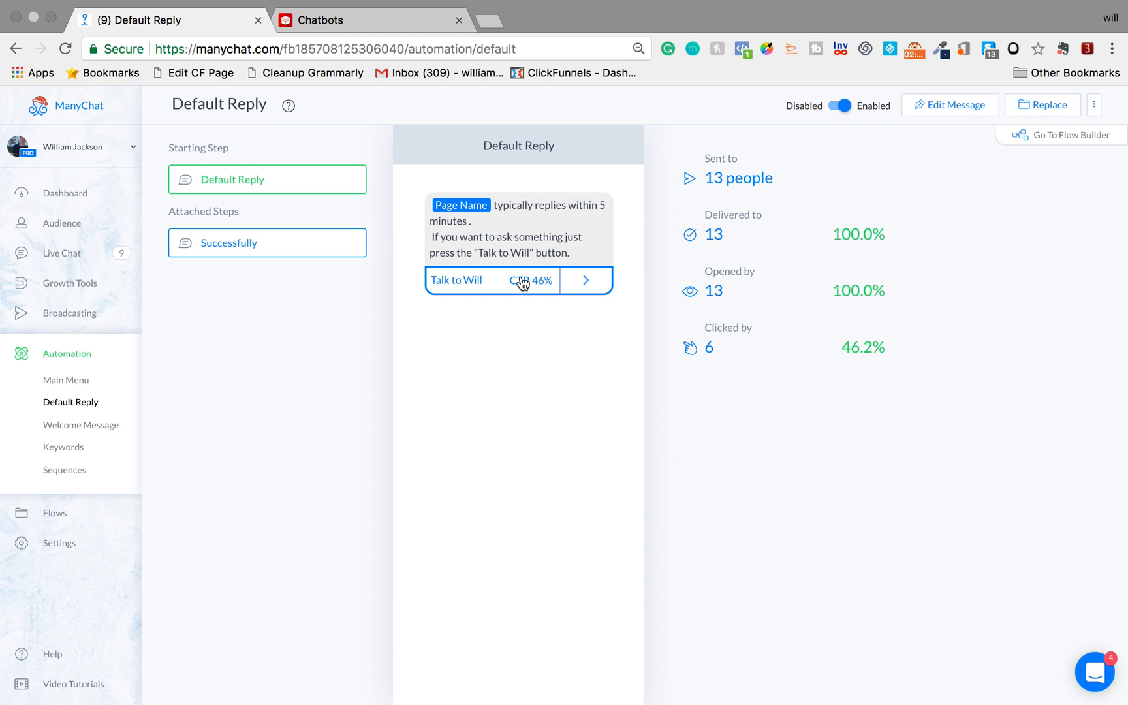
Open the Successfully step's stats, showing 6 people reached and 6 responses collected
{"action": "left_click", "coordinate": [267, 243]}
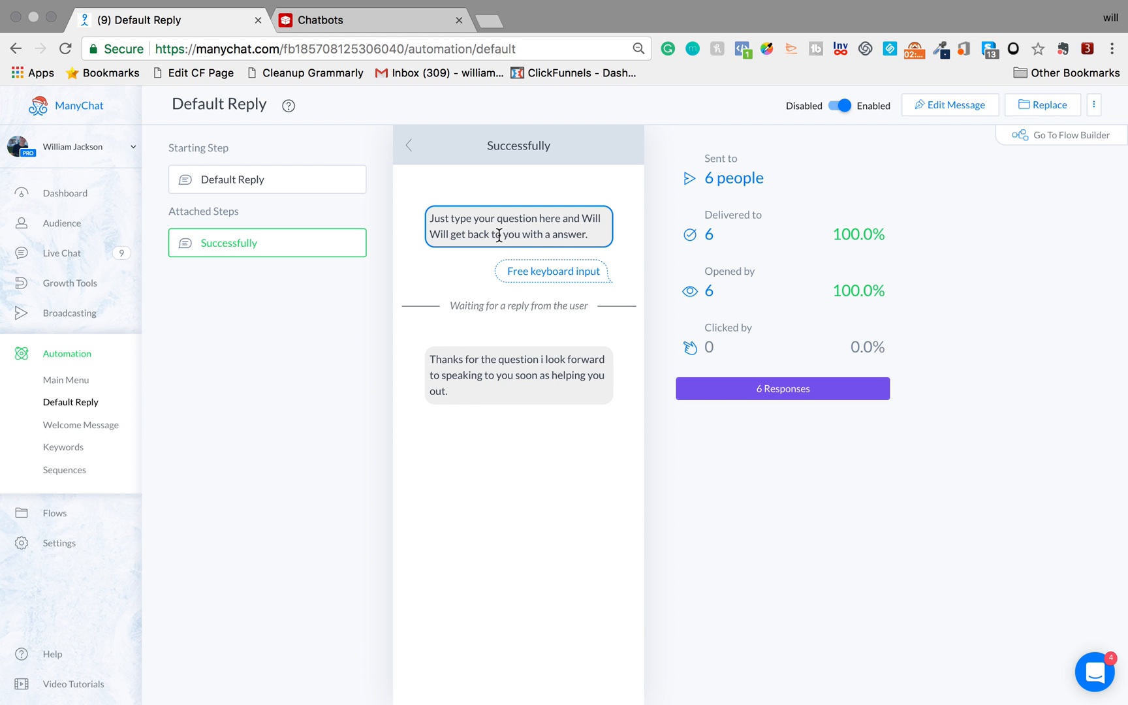
{"action": "mouse_move", "coordinate": [555, 254]}
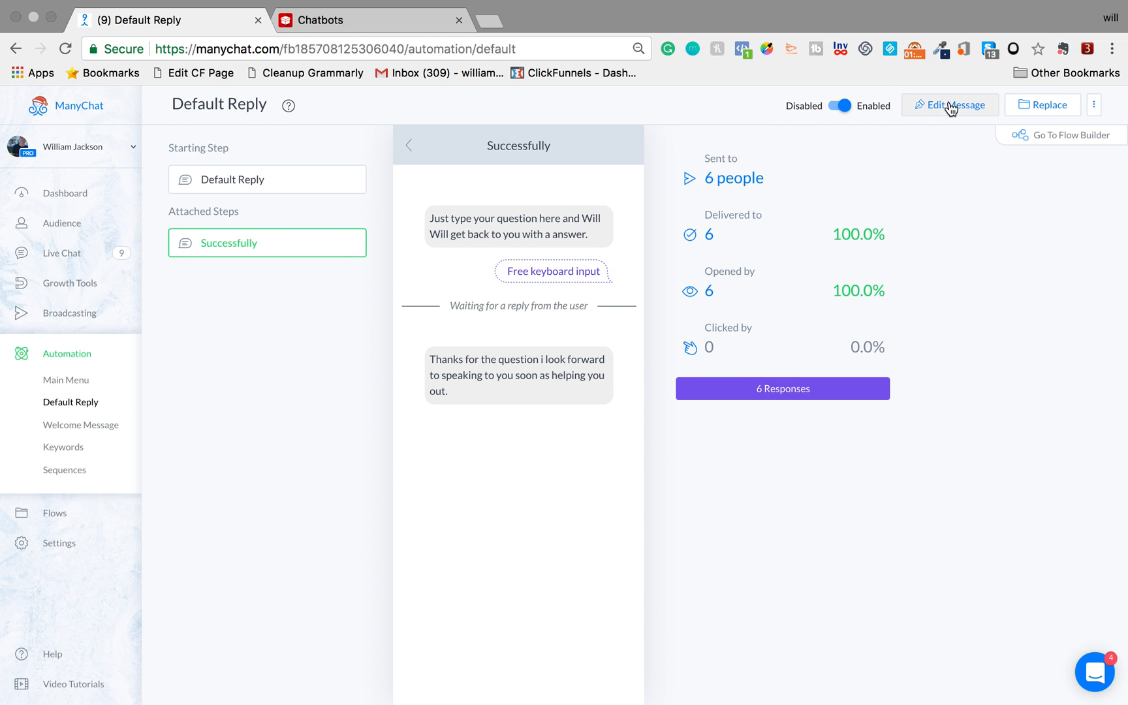
Open the Default Reply editor with the Talk to Will message and phone preview
{"action": "left_click", "coordinate": [951, 104]}
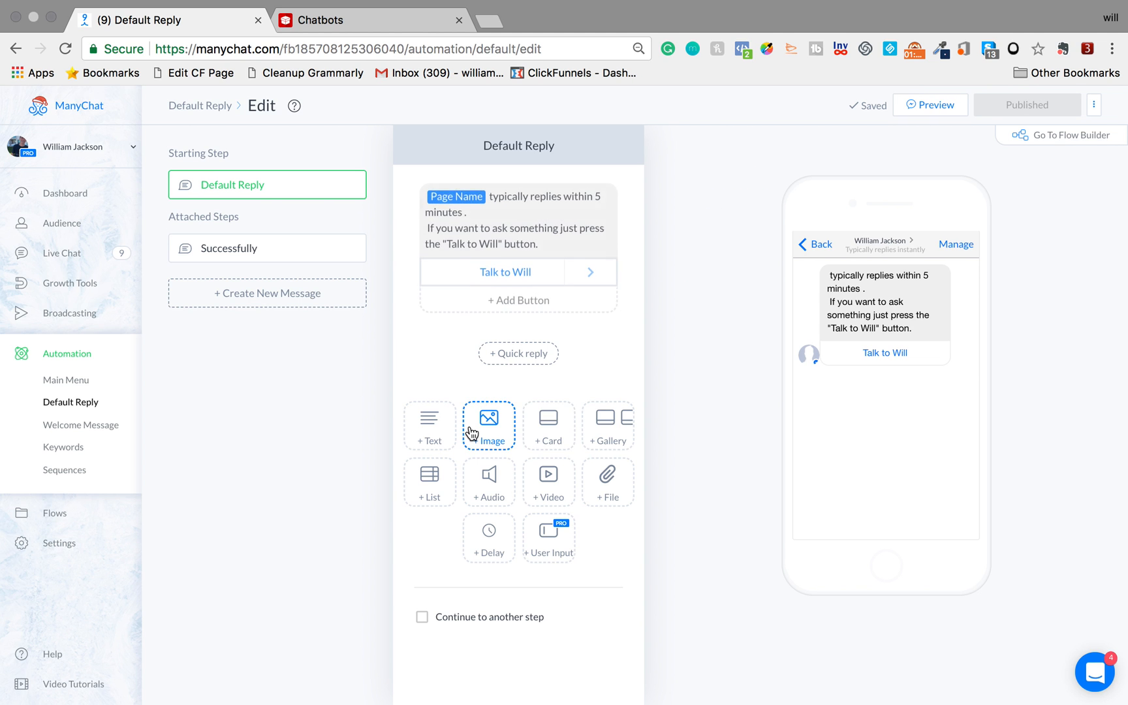
{"action": "mouse_move", "coordinate": [550, 539]}
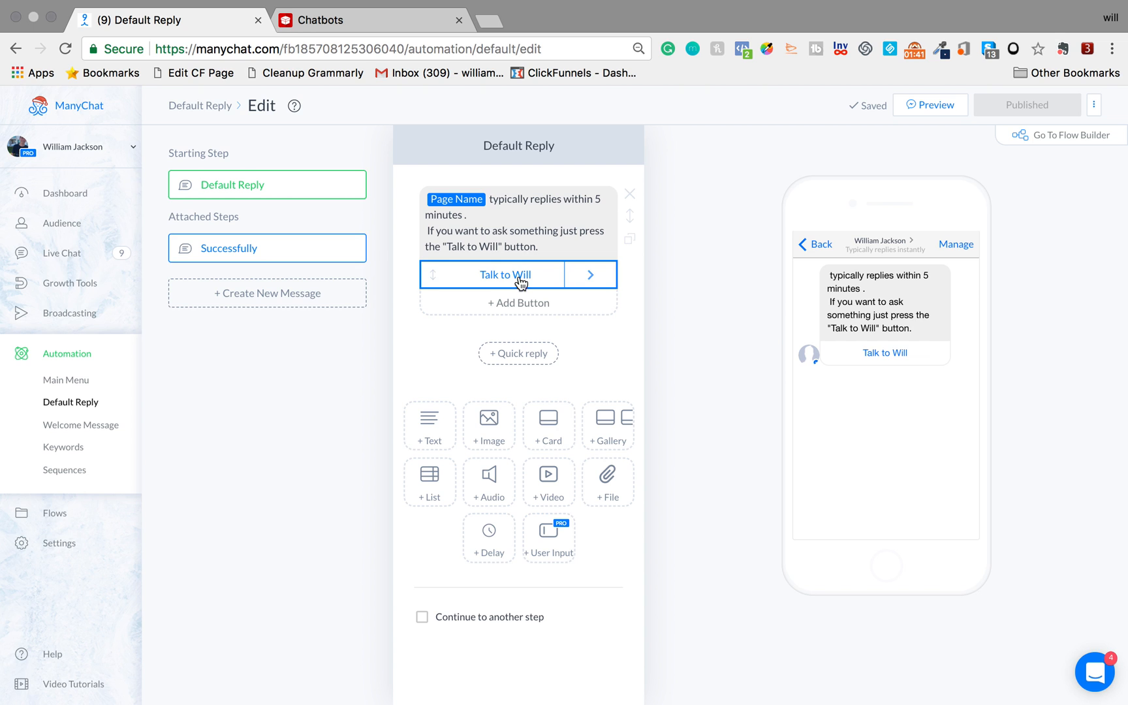
{"action": "mouse_move", "coordinate": [525, 285]}
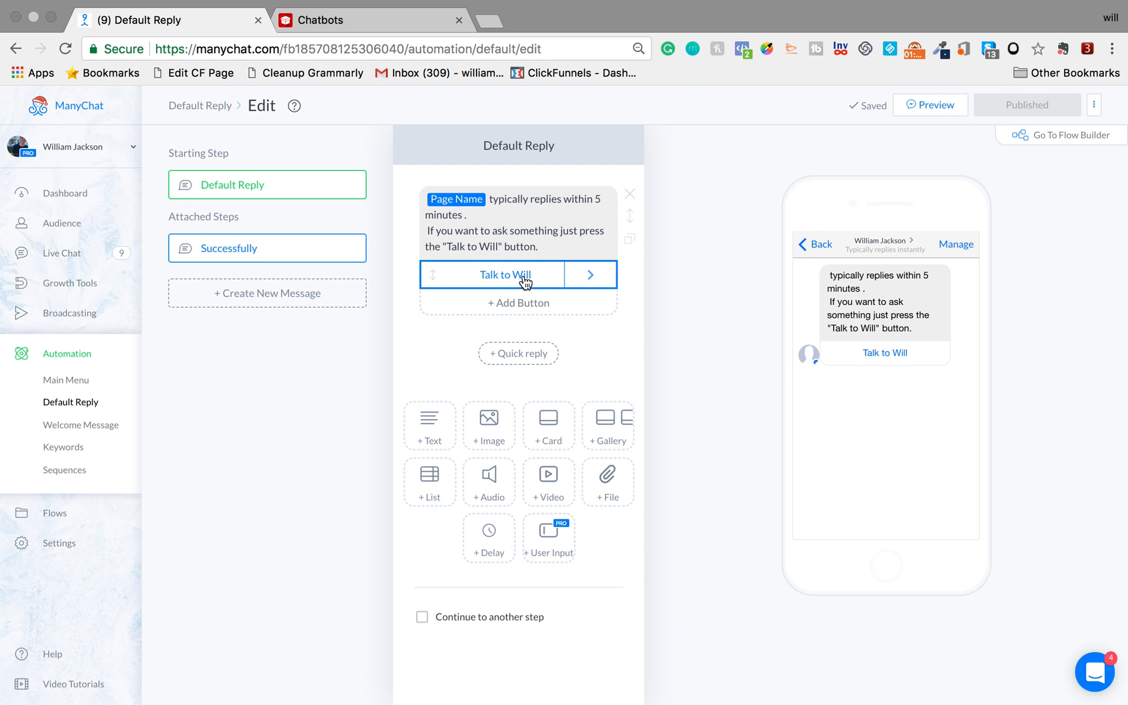
{"action": "left_click", "coordinate": [505, 274]}
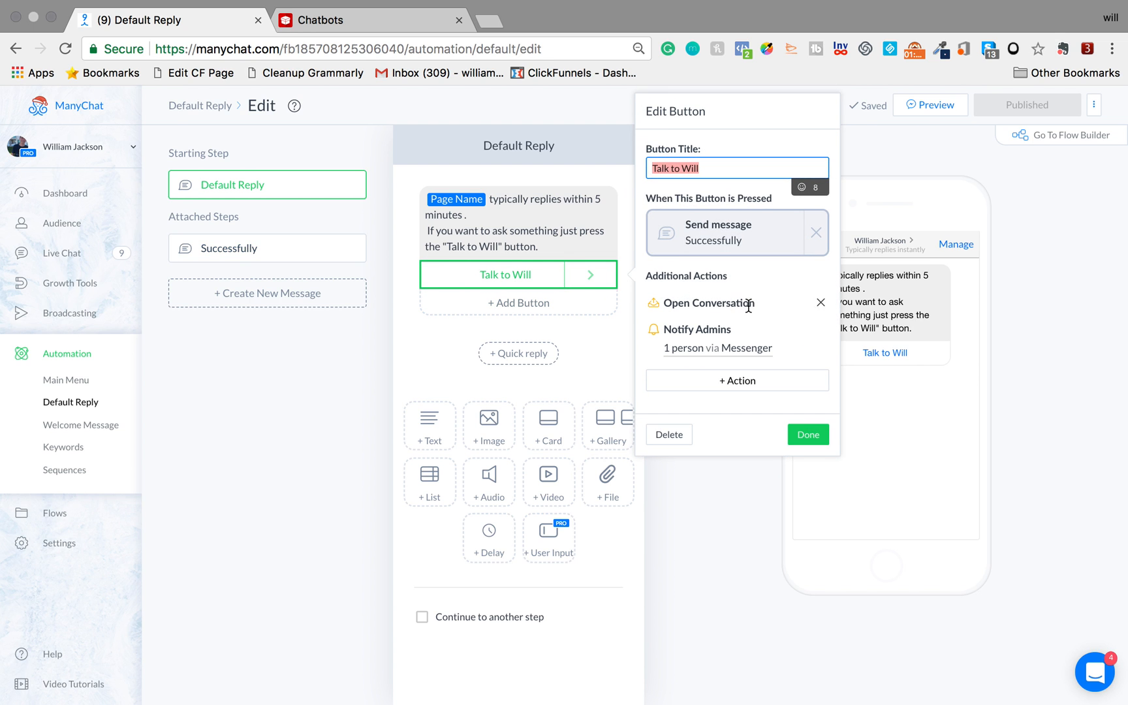
{"action": "mouse_move", "coordinate": [748, 300]}
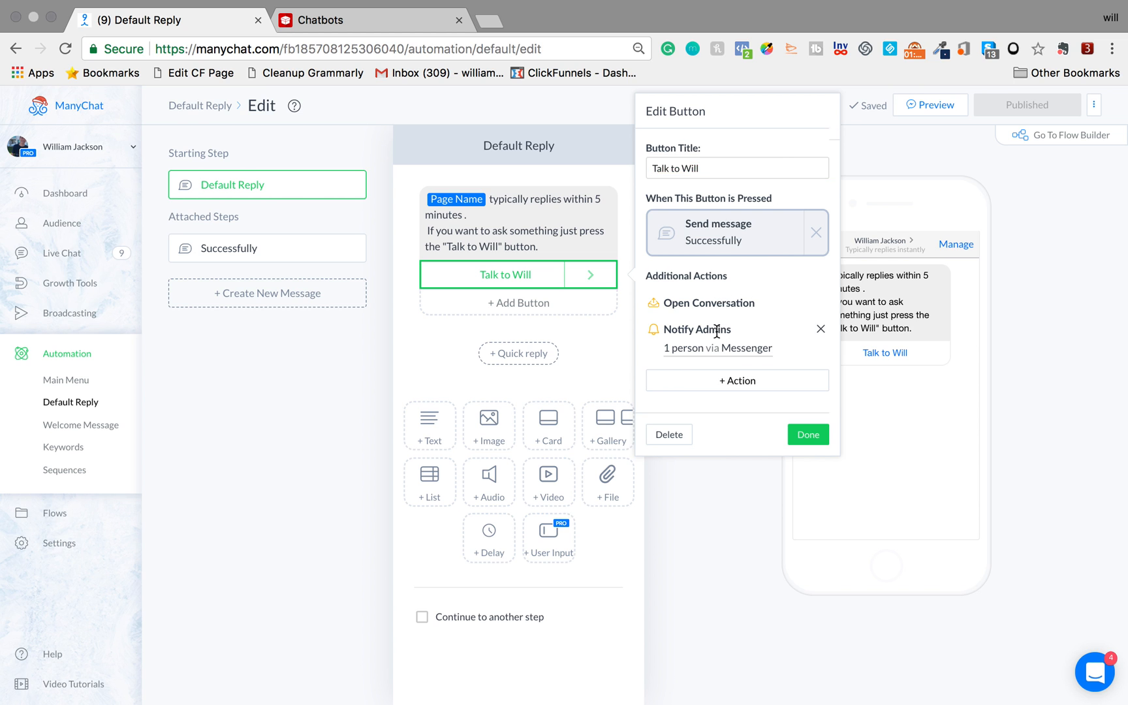
{"action": "left_click", "coordinate": [696, 329]}
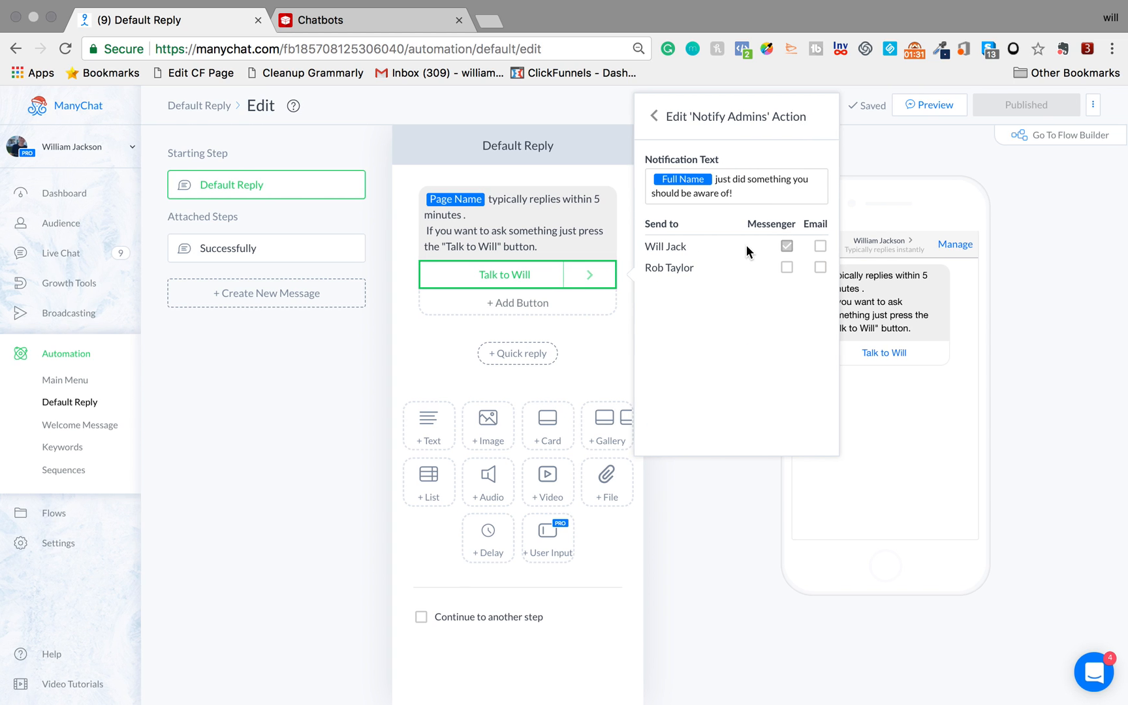
{"action": "mouse_move", "coordinate": [725, 209]}
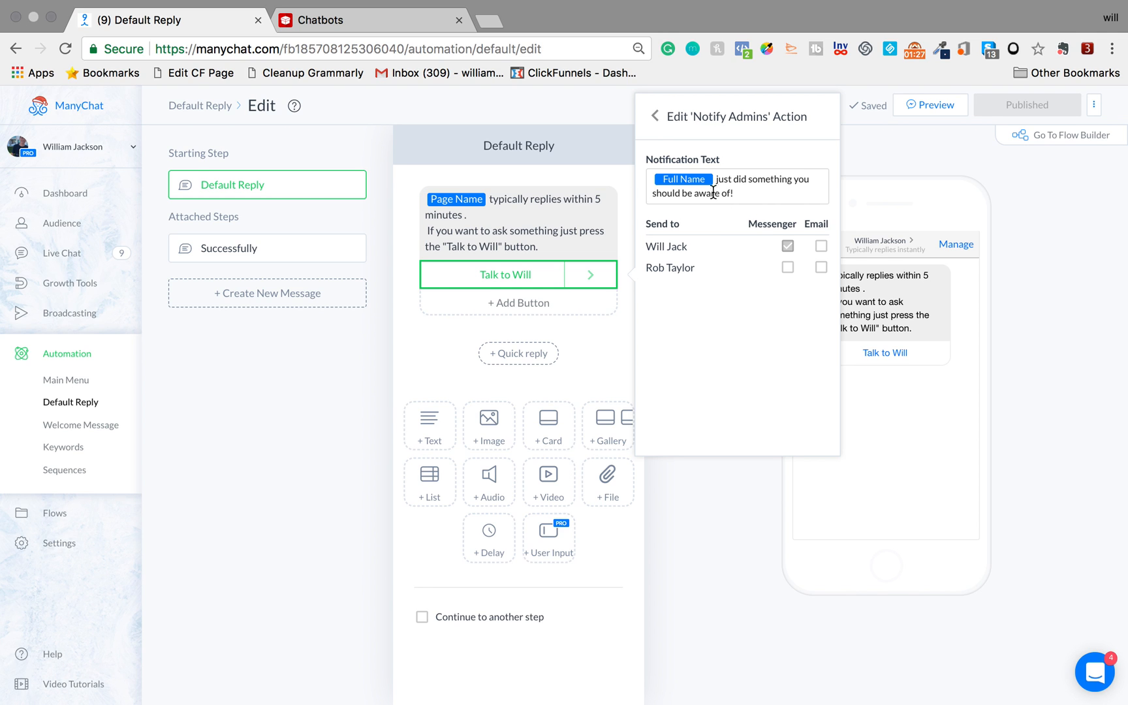
{"action": "mouse_move", "coordinate": [805, 186]}
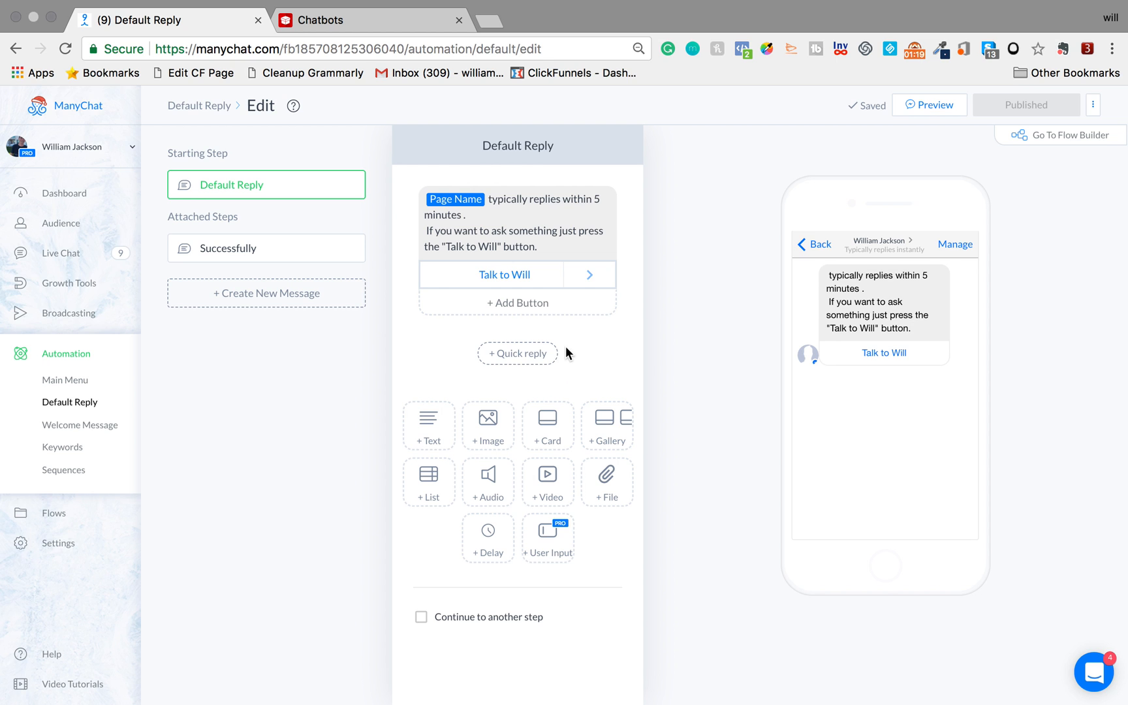
{"action": "mouse_move", "coordinate": [589, 276]}
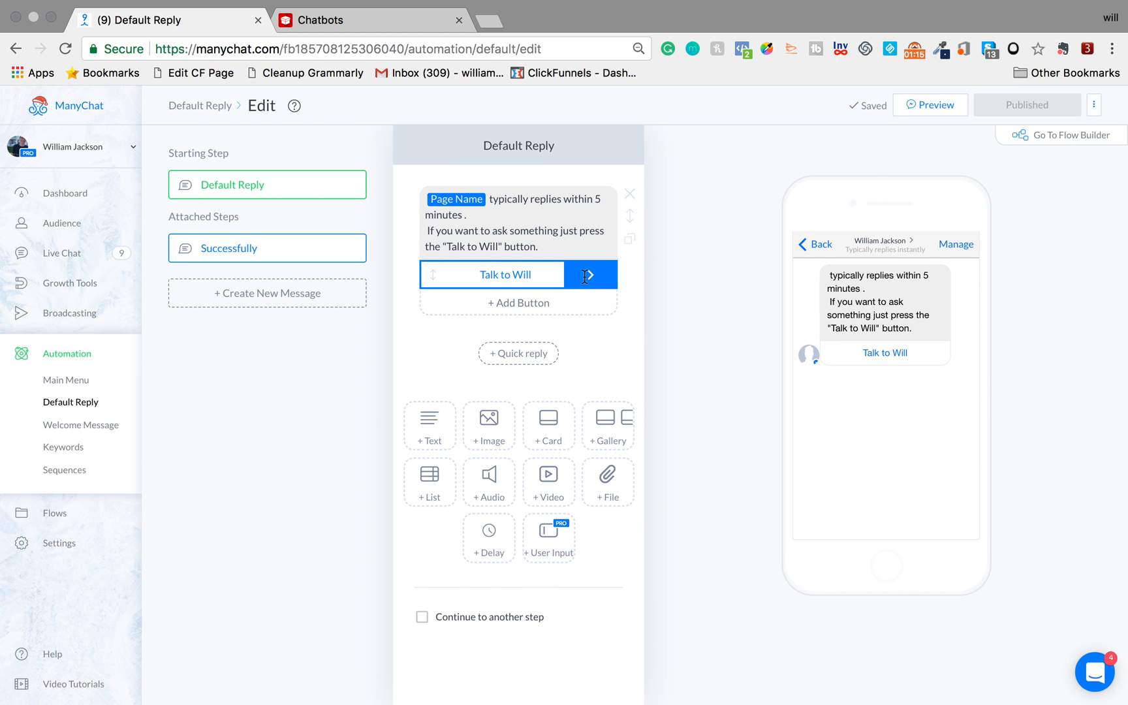
Jump from the Talk to Will button to the Successfully step with its question prompt
{"action": "left_click", "coordinate": [266, 248]}
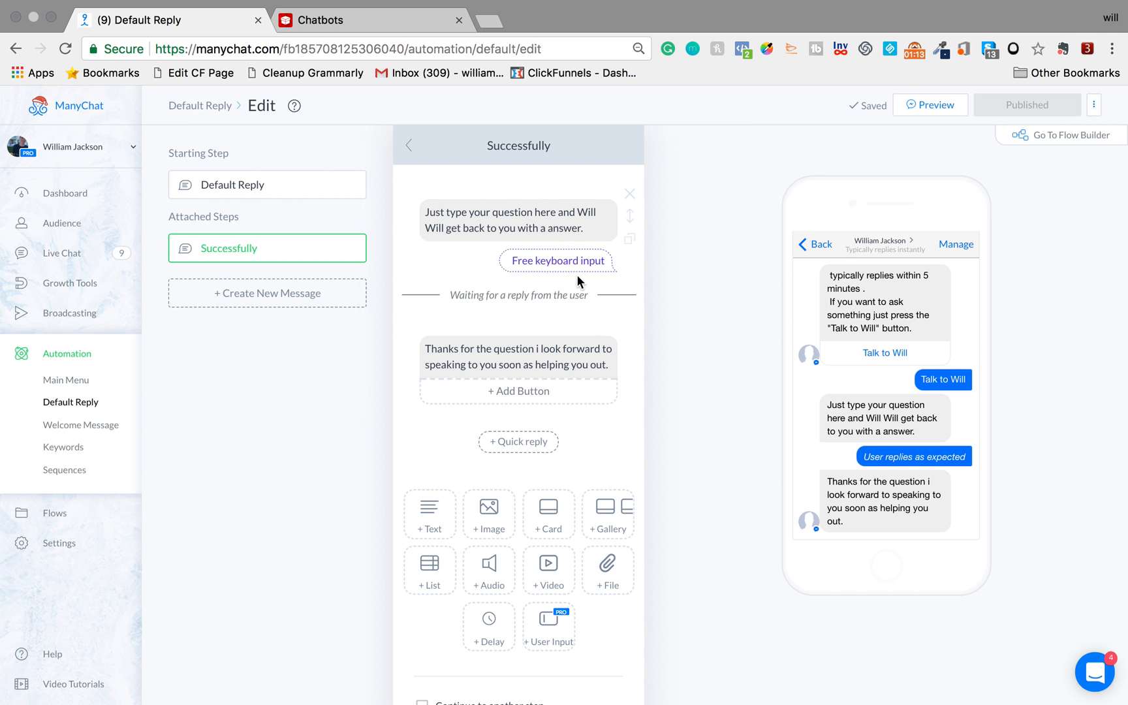
{"action": "left_click", "coordinate": [539, 220]}
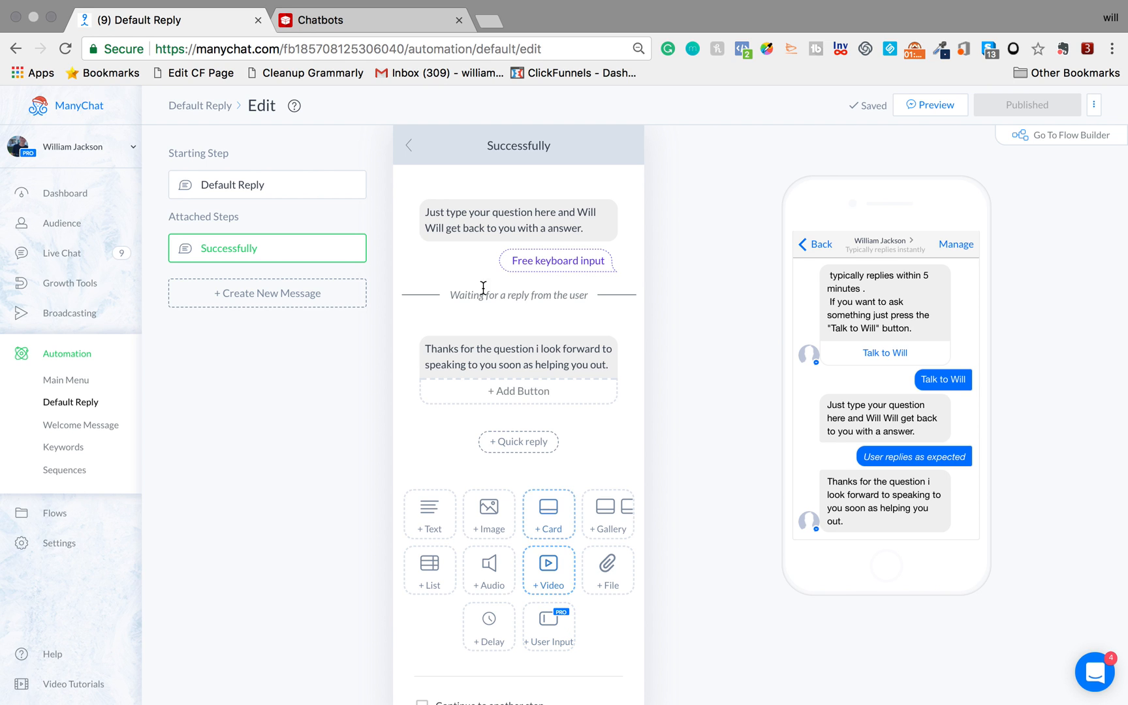
{"action": "left_click", "coordinate": [511, 220]}
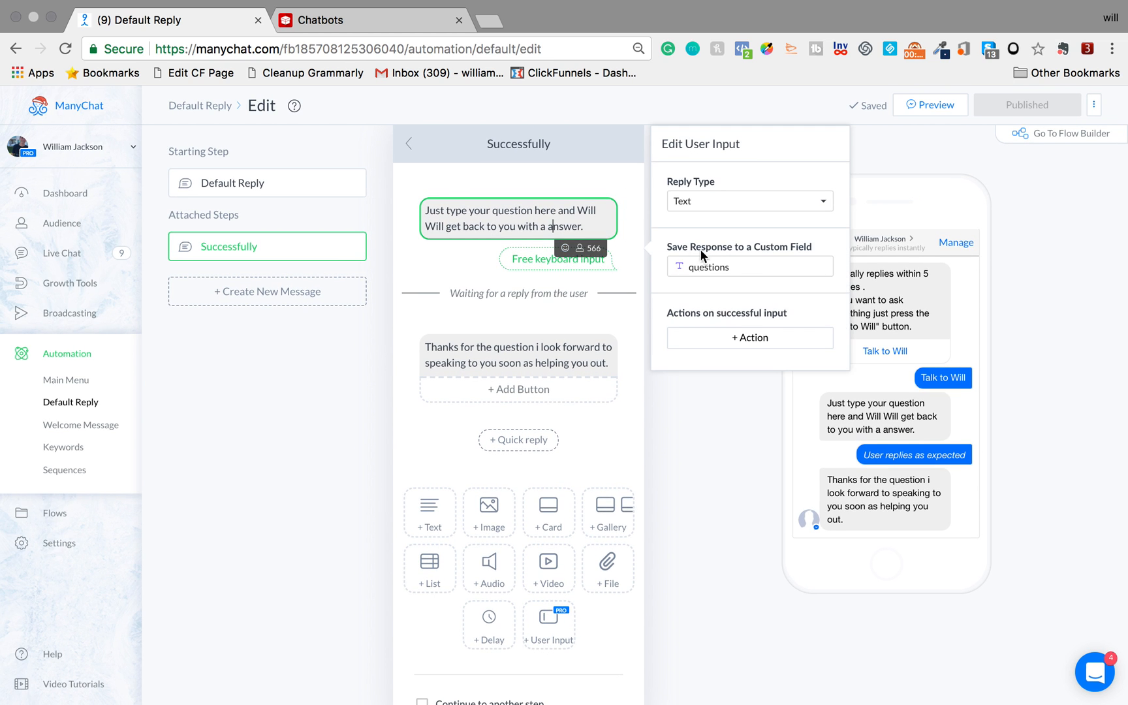
{"action": "mouse_move", "coordinate": [781, 257]}
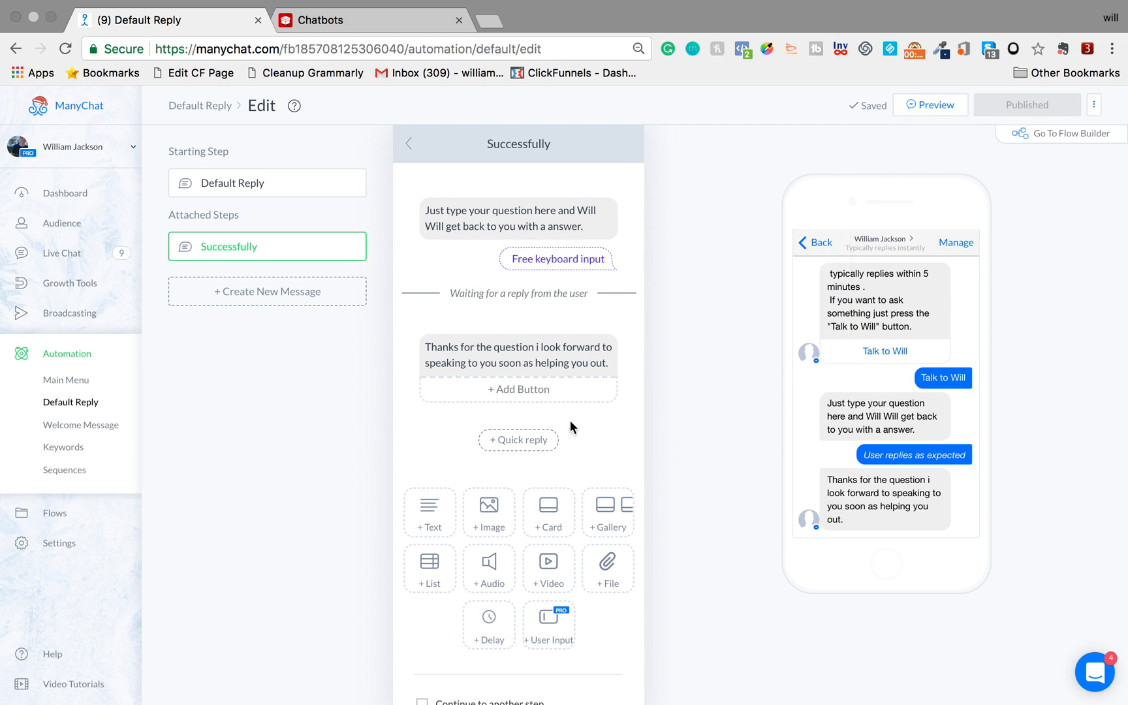
{"action": "left_click", "coordinate": [530, 355]}
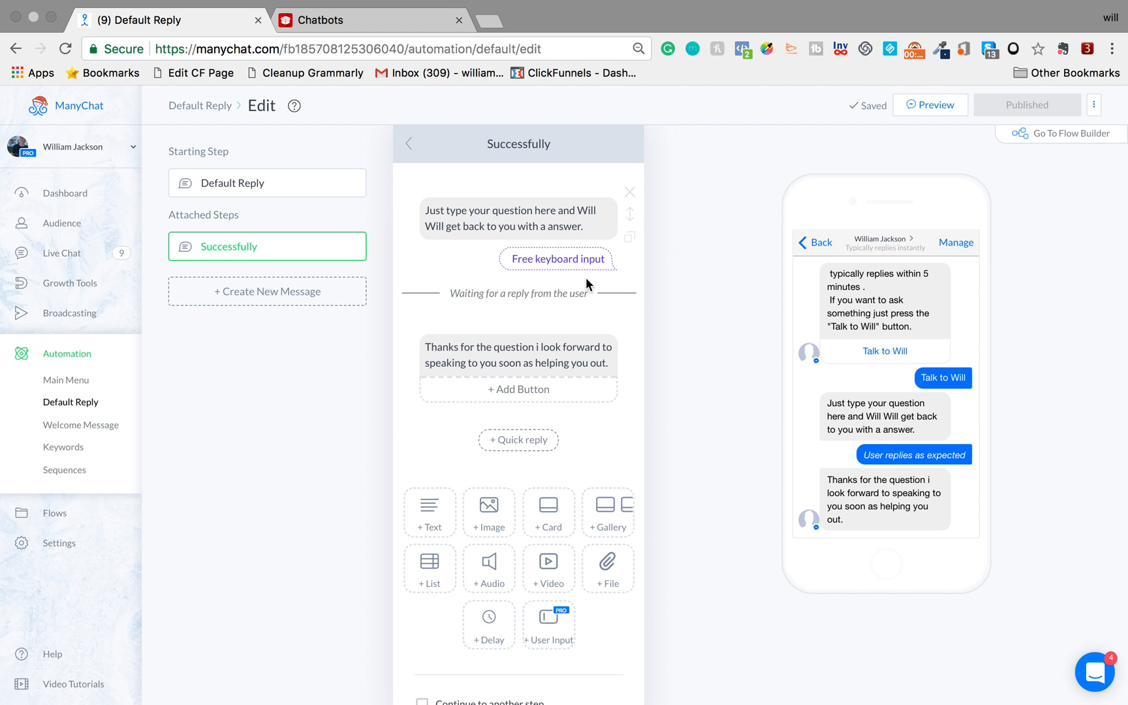
{"action": "mouse_move", "coordinate": [89, 425]}
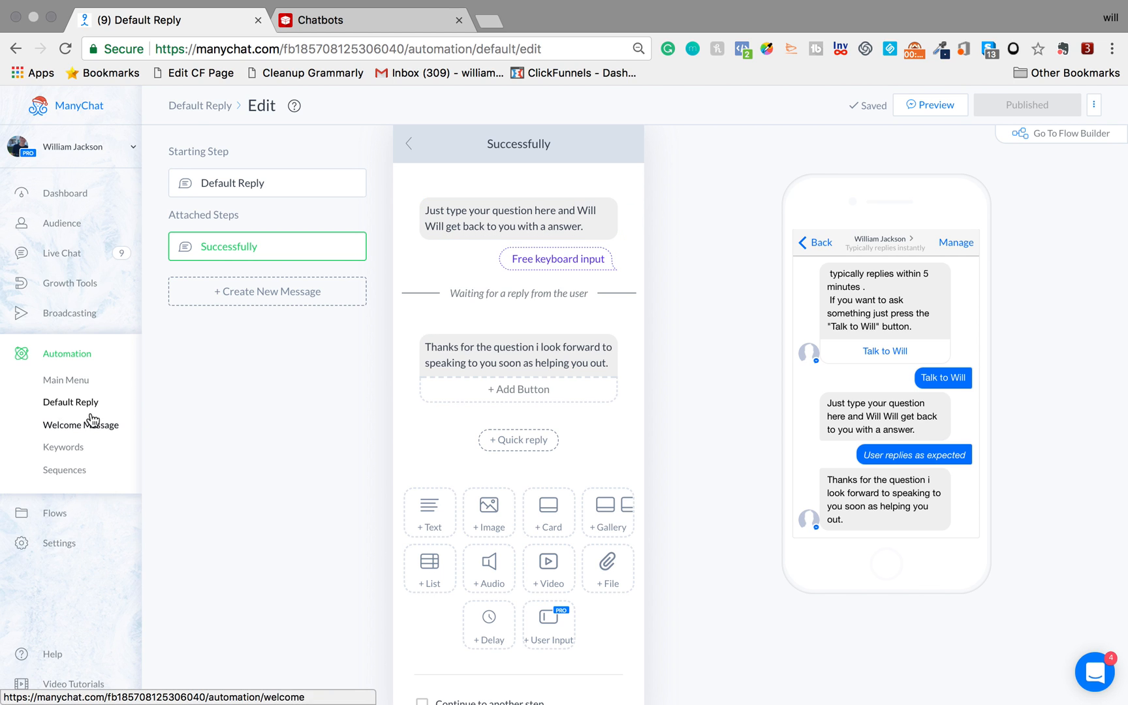